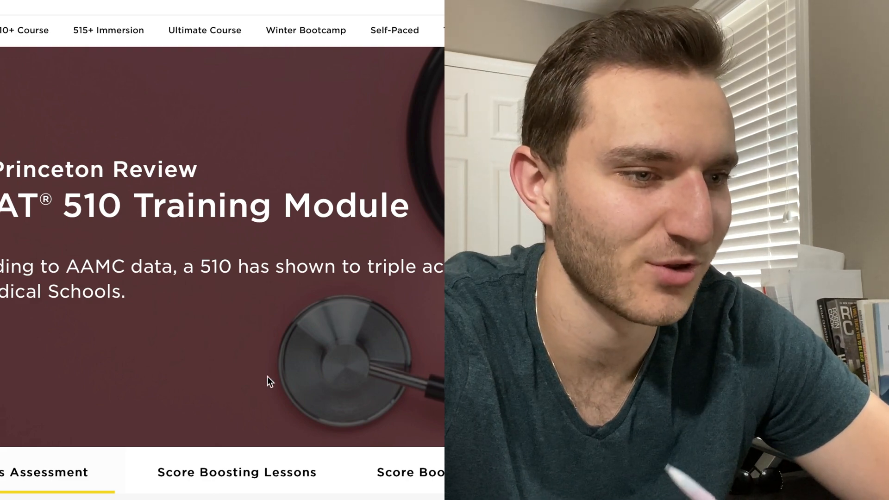
- Scroll down the MCAT training page to the Pop Quiz Start Quiz section
{"action": "scroll", "scroll_direction": "down", "scroll_amount": 3}
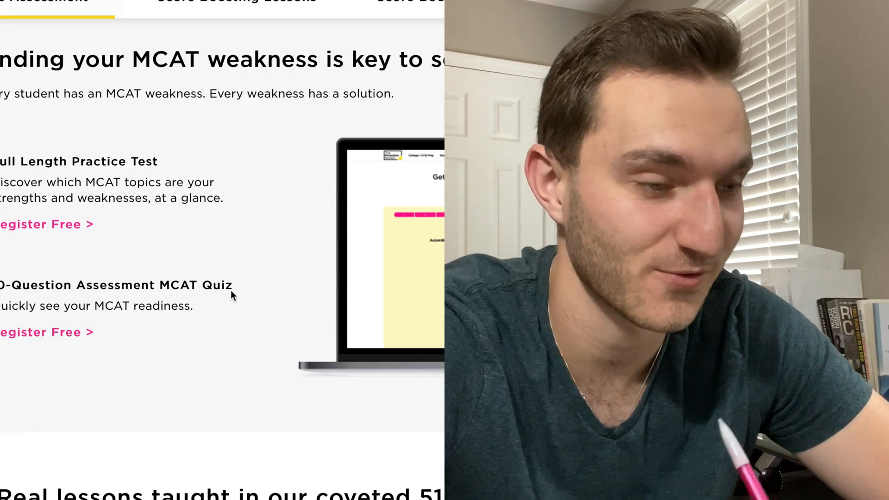
{"action": "mouse_move", "coordinate": [39, 374]}
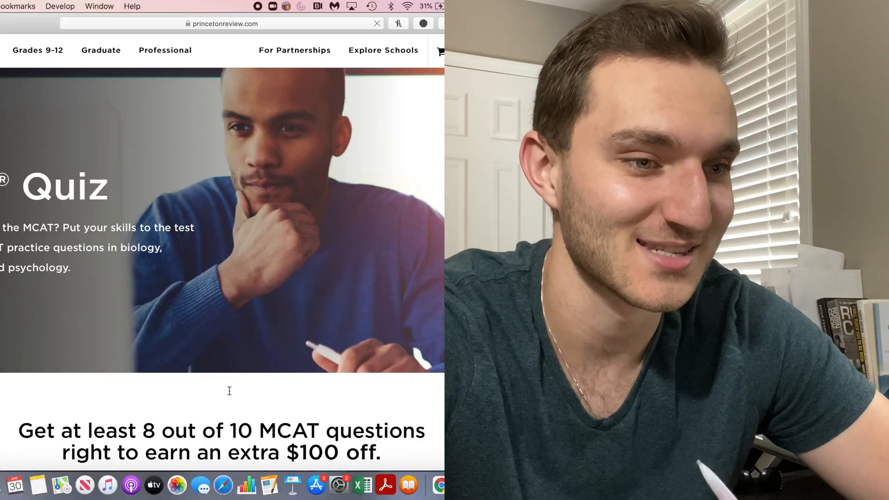
{"action": "scroll", "scroll_direction": "down", "scroll_amount": 3}
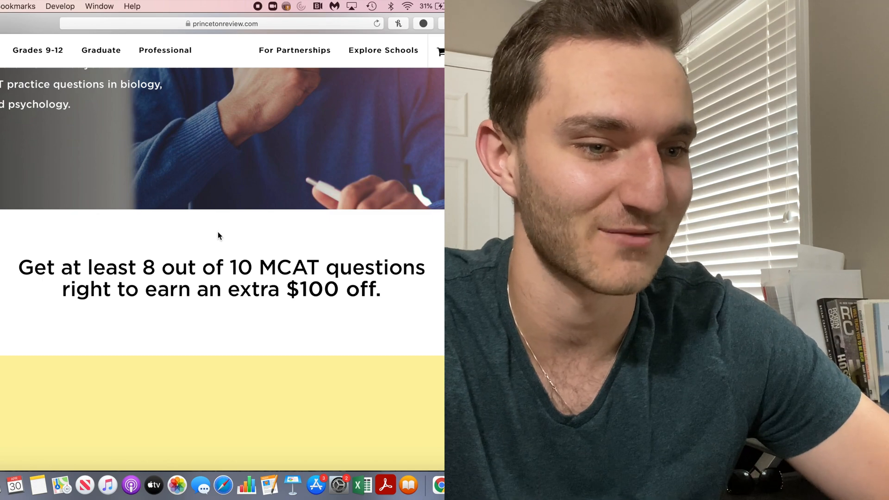
{"action": "scroll", "scroll_direction": "down", "scroll_amount": 3}
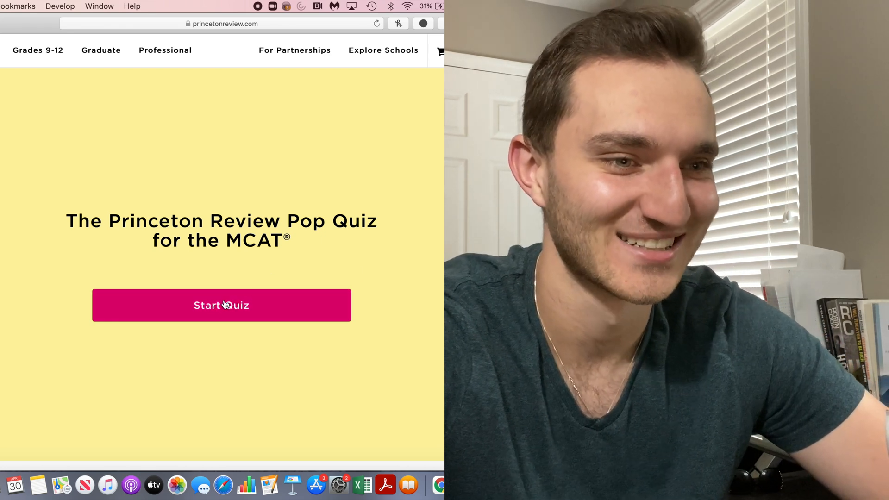
- Begin the MCAT pop quiz, loading the projectile maximum-height question
{"action": "left_click", "coordinate": [222, 305]}
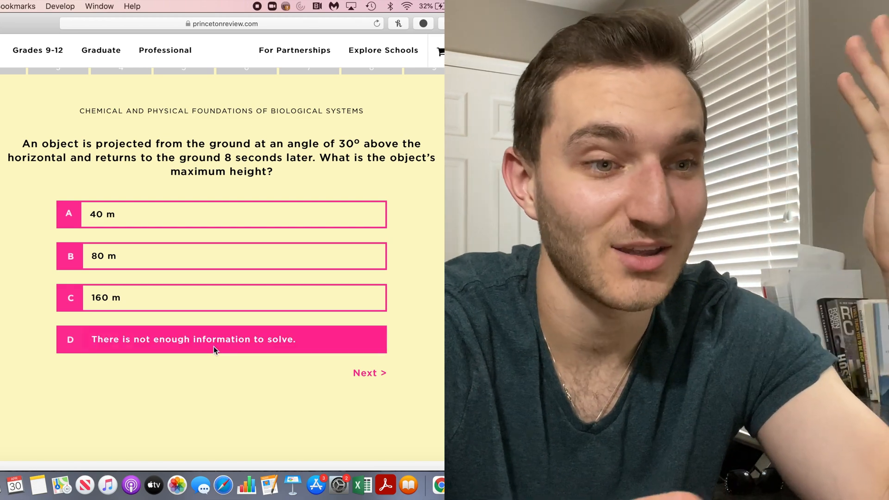
{"action": "mouse_move", "coordinate": [370, 372]}
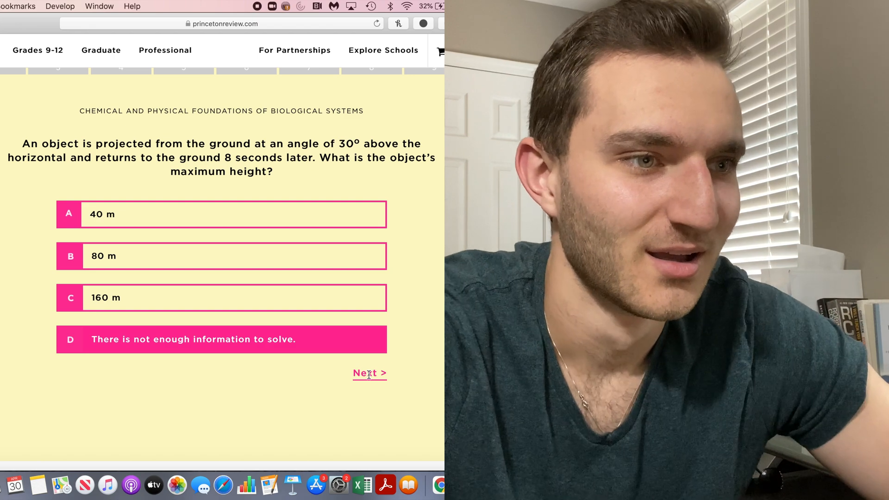
- Advance to the DNA-bonds question and answer option B, disulfide bridges
{"action": "left_click", "coordinate": [370, 374]}
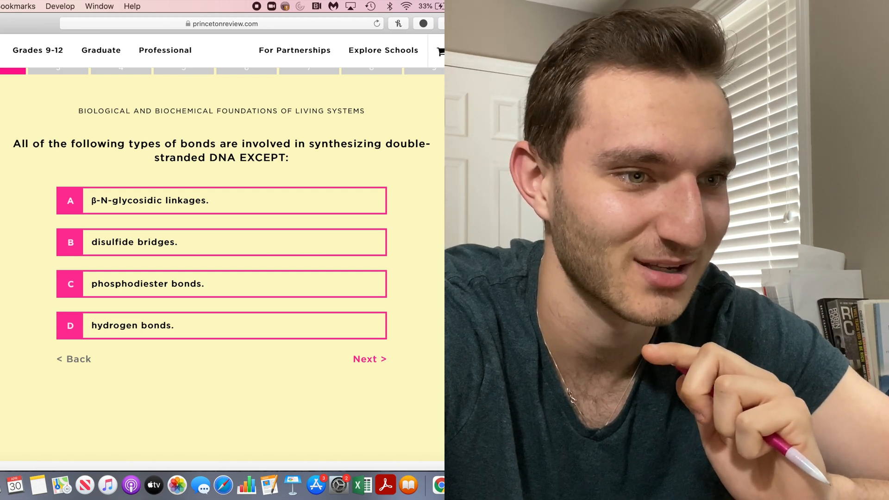
{"action": "left_click", "coordinate": [221, 242]}
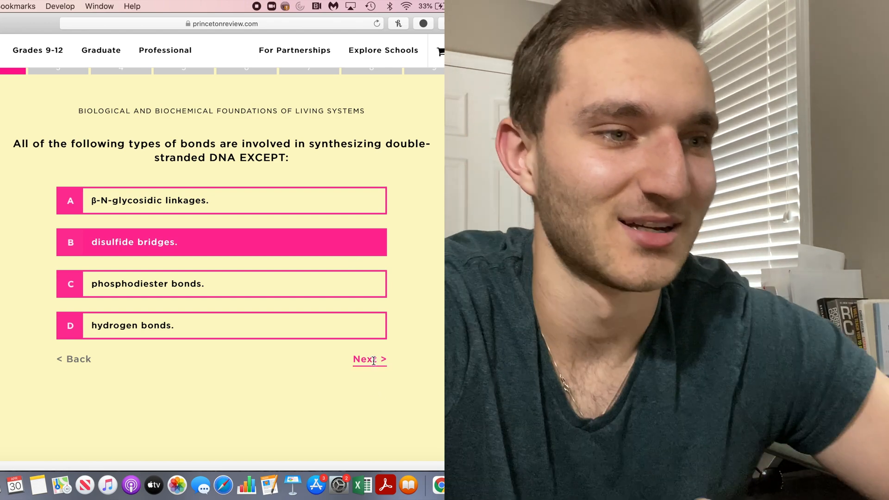
- Advance to the elaboration likelihood model question and answer A, the length of the message
{"action": "left_click", "coordinate": [366, 360]}
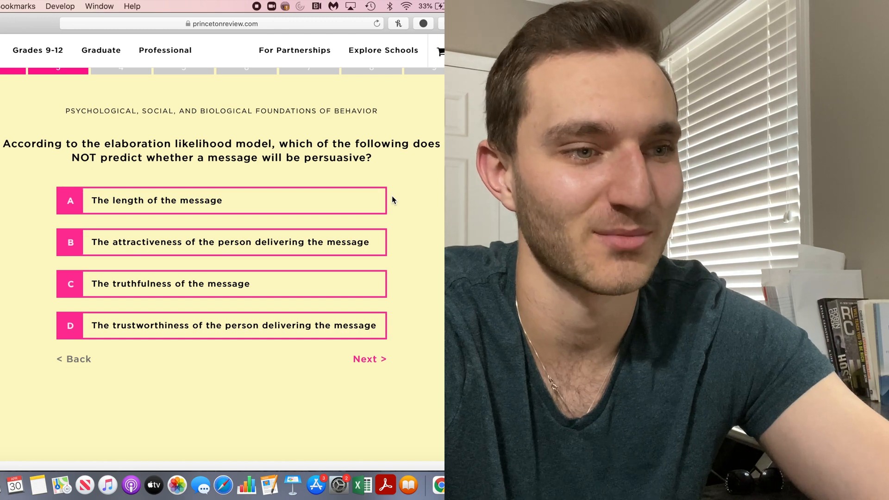
{"action": "left_click", "coordinate": [221, 200]}
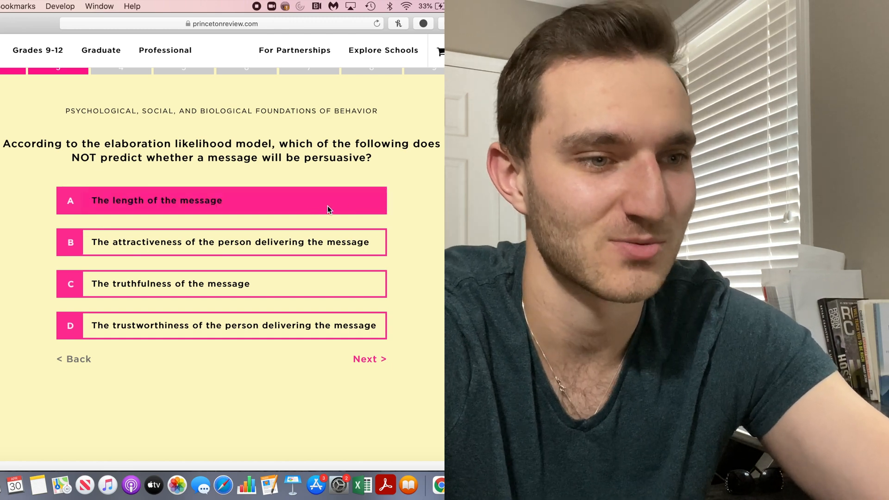
{"action": "mouse_move", "coordinate": [406, 202]}
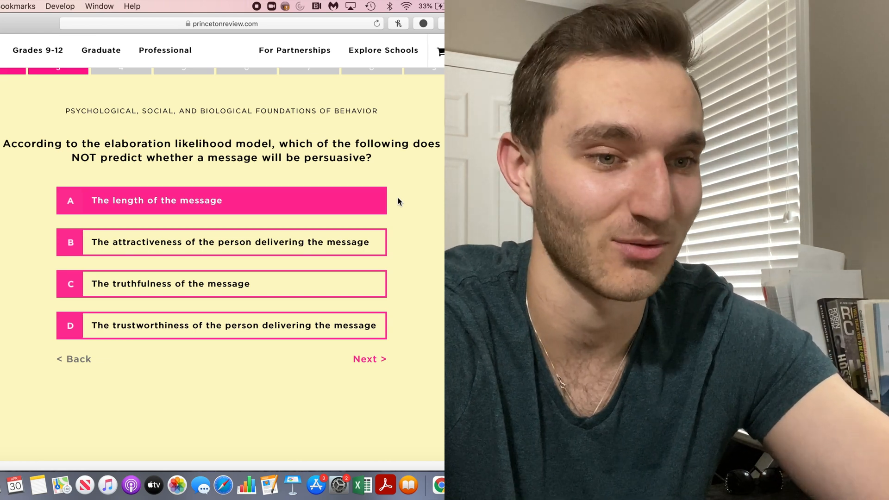
- Advance to the fatty acids versus phospholipids question and answer C, one tail forming micelles
{"action": "left_click", "coordinate": [365, 358]}
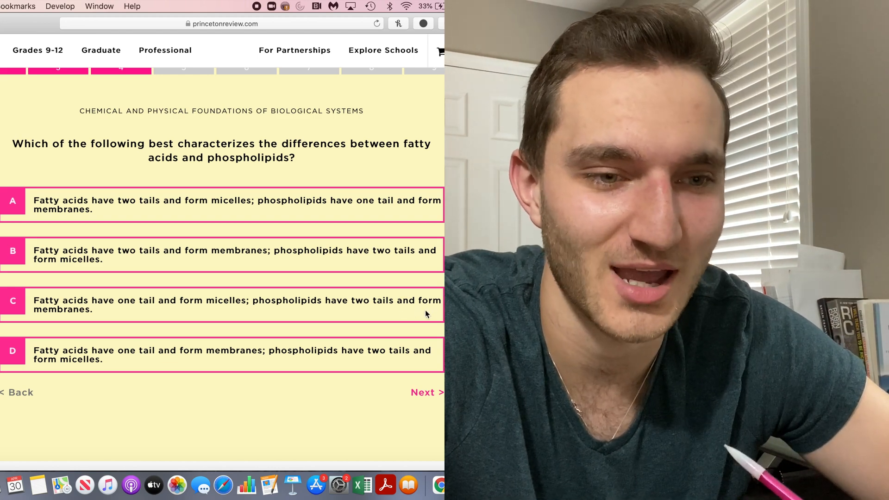
{"action": "left_click", "coordinate": [227, 303]}
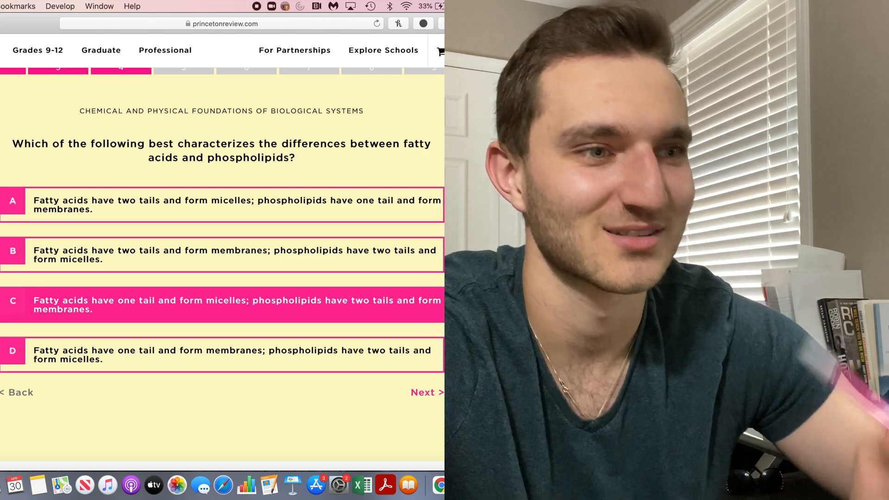
- Advance to the Cooley looking-glass self question and answer B, labeling theory
{"action": "left_click", "coordinate": [422, 392]}
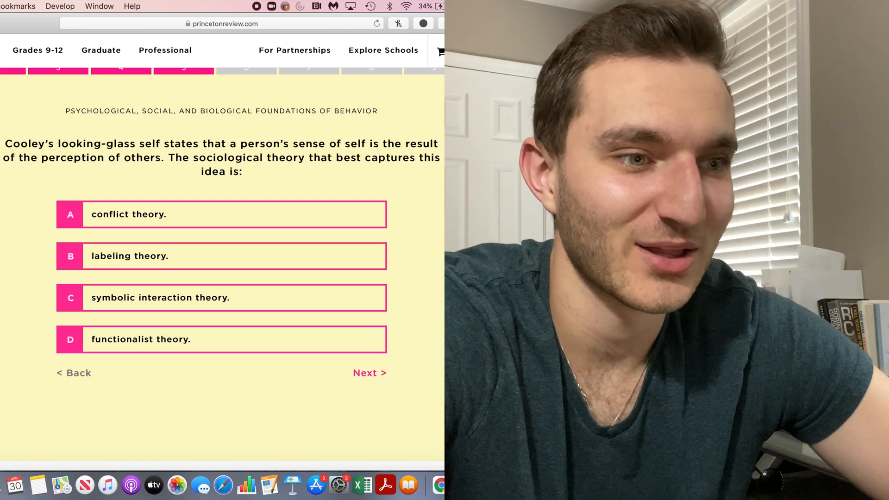
{"action": "left_click", "coordinate": [221, 255]}
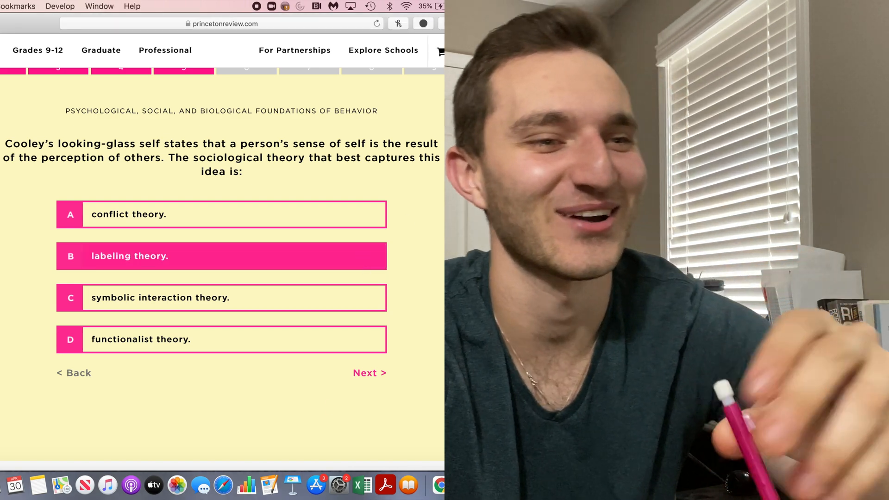
- Advance to the fermentation-toxin organism question
{"action": "left_click", "coordinate": [369, 372]}
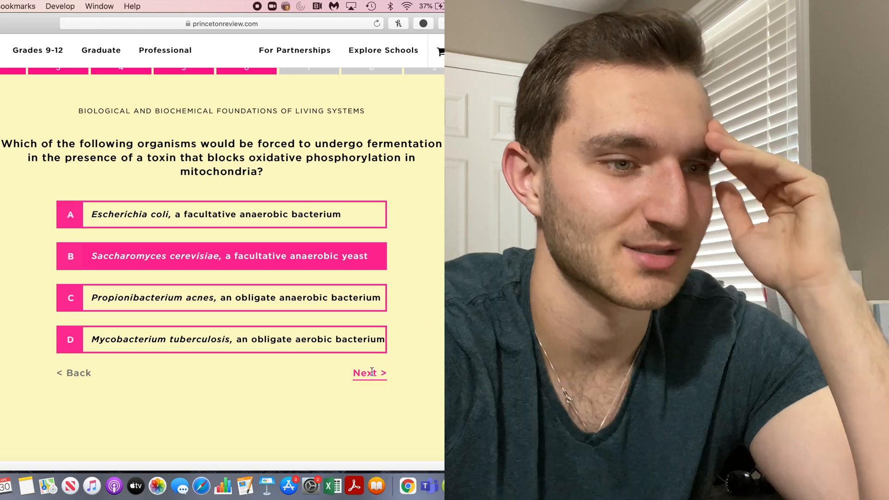
- Advance to the Stroop task research-methodology question
{"action": "left_click", "coordinate": [367, 373]}
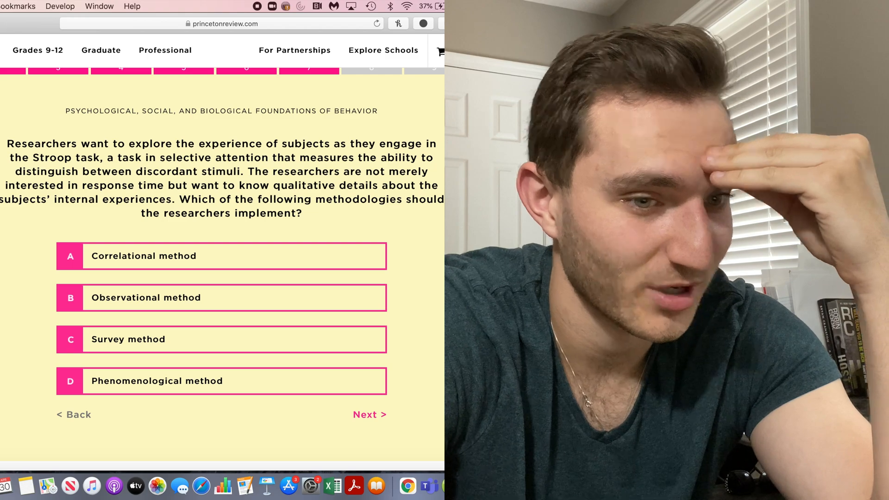
- Advance to the Compound J and K reaction question
{"action": "left_click", "coordinate": [370, 415]}
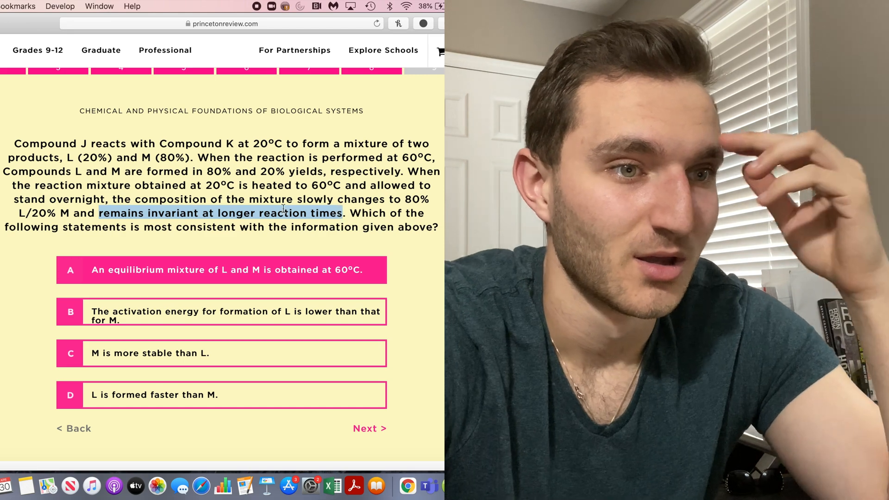
- Advance to the directional selection question and answer D, field mice escaping predators
{"action": "left_click", "coordinate": [364, 427]}
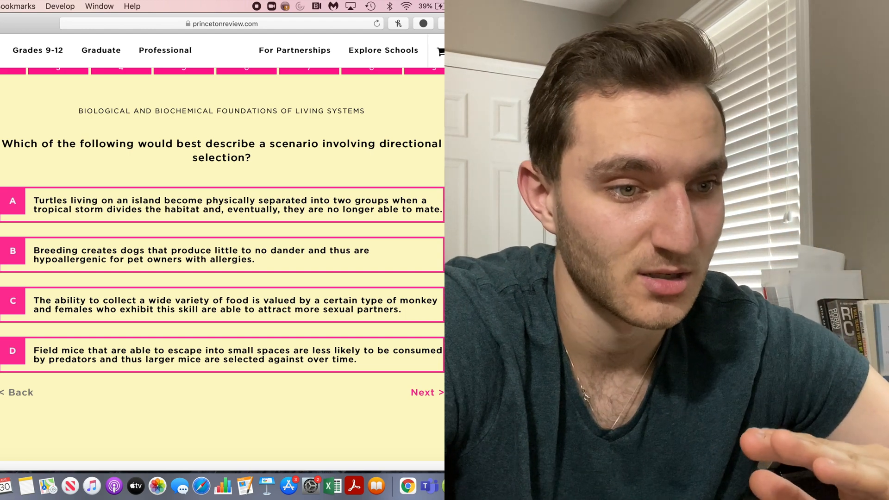
{"action": "left_click", "coordinate": [223, 355]}
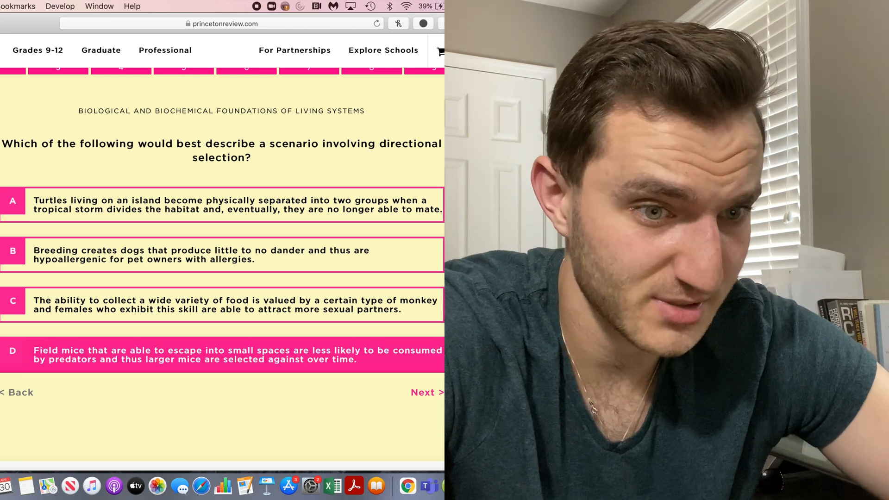
- Answer the bisphosphonates question with osteoclast apoptosis (B) and submit the quiz
{"action": "left_click", "coordinate": [426, 393]}
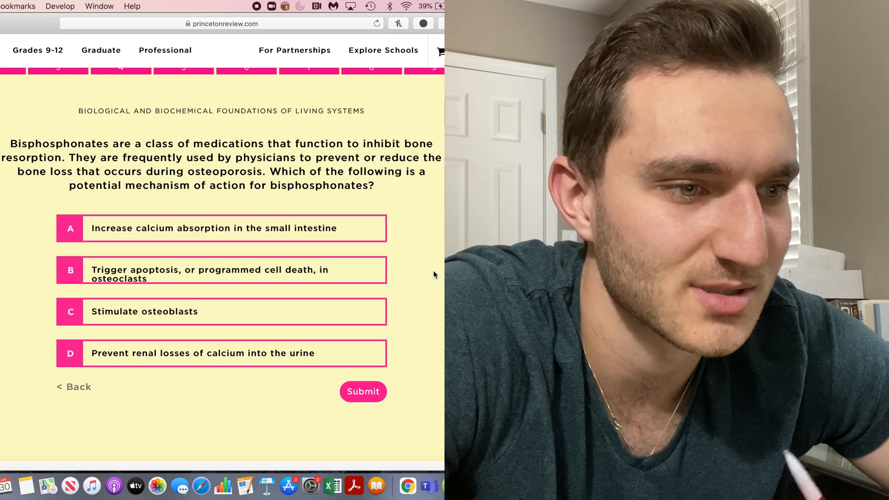
{"action": "left_click", "coordinate": [221, 274]}
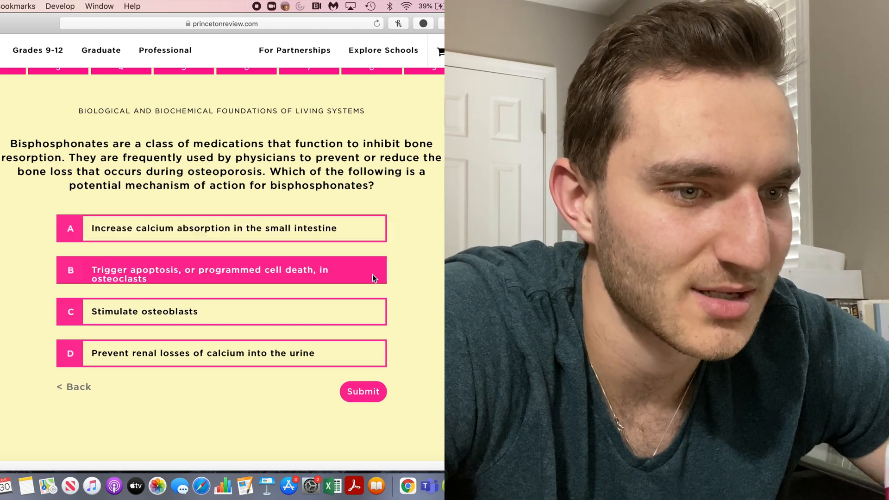
{"action": "mouse_move", "coordinate": [404, 272]}
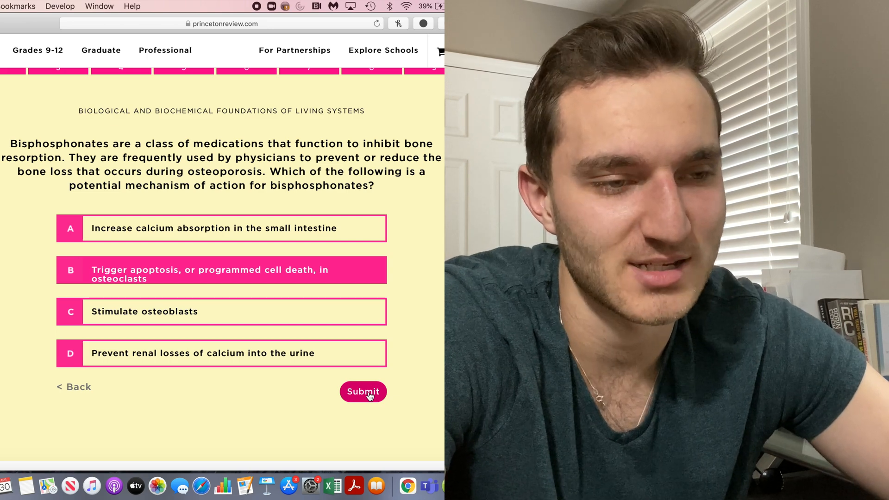
{"action": "mouse_move", "coordinate": [393, 392]}
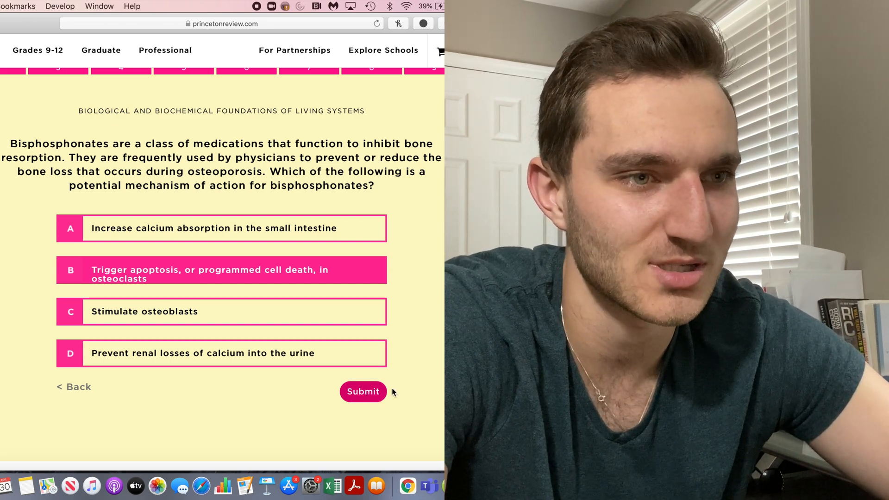
{"action": "mouse_move", "coordinate": [363, 393]}
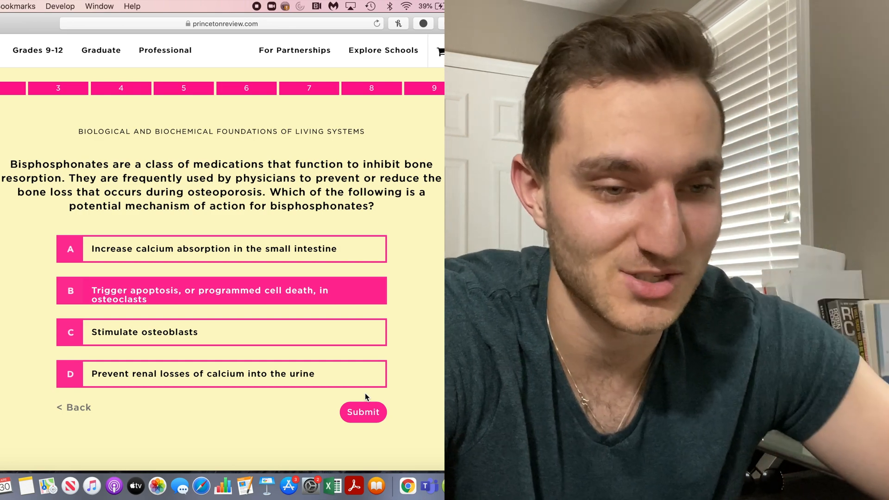
{"action": "left_click", "coordinate": [363, 413]}
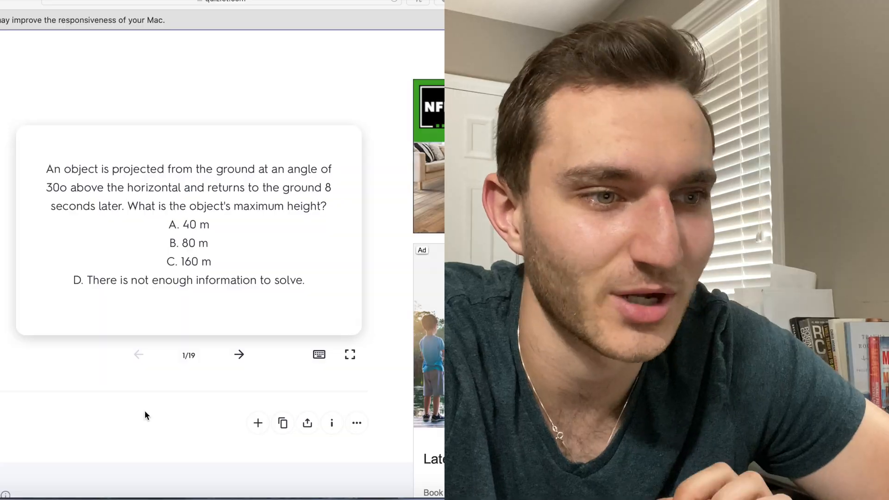
{"action": "mouse_move", "coordinate": [86, 439]}
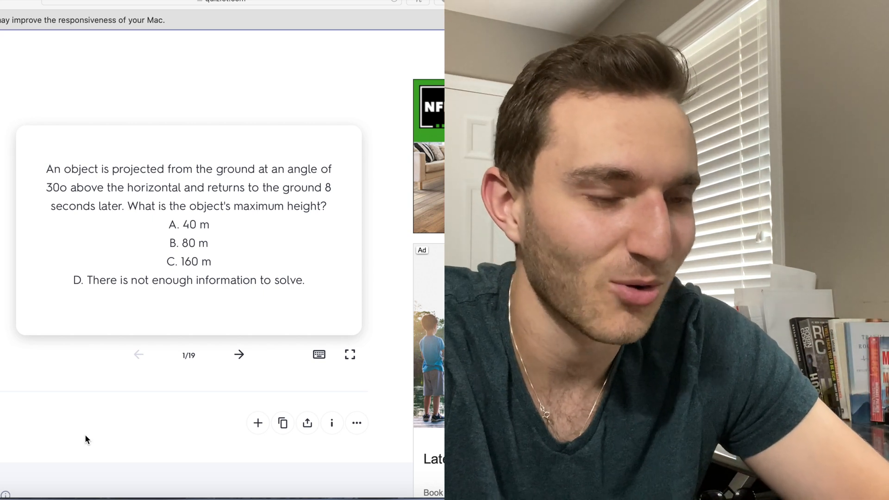
- Flip card 1 to reveal the explanation: maximum height 80 m, choice B
{"action": "left_click", "coordinate": [189, 233]}
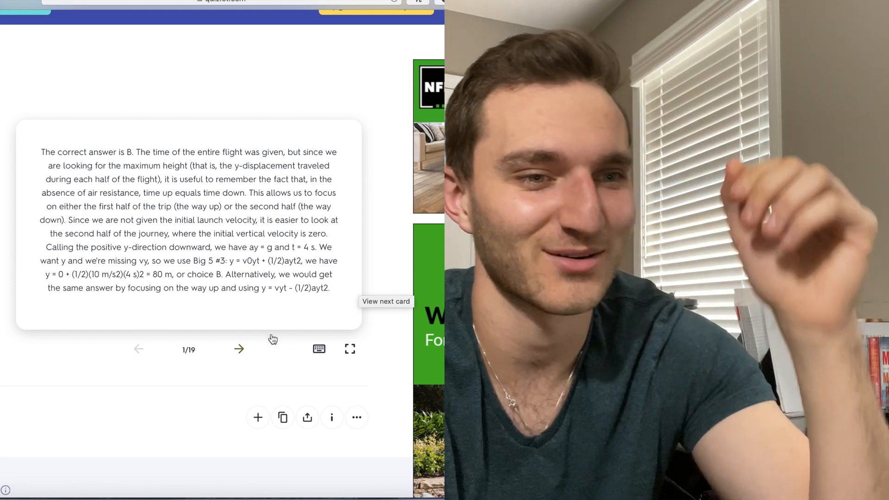
- Reveal card 2's disulfide bridges (B) answer, then advance to card 3 on the elaboration likelihood model
{"action": "left_click", "coordinate": [239, 350]}
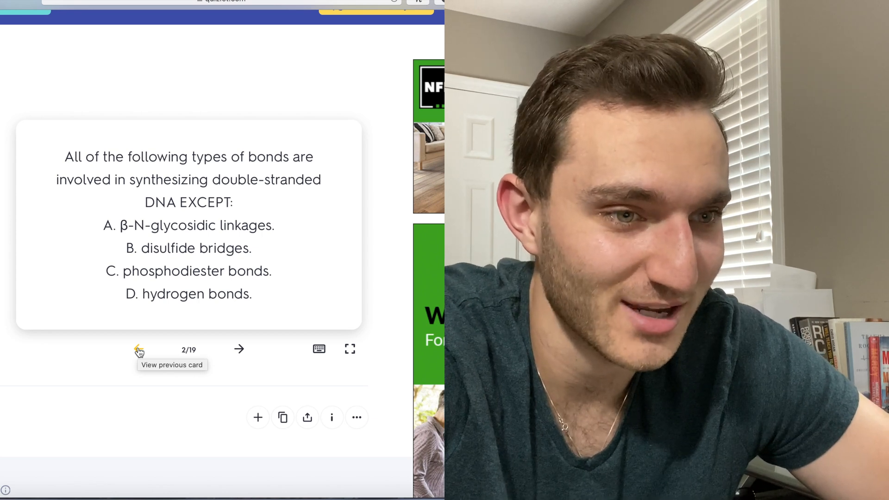
{"action": "mouse_move", "coordinate": [307, 261]}
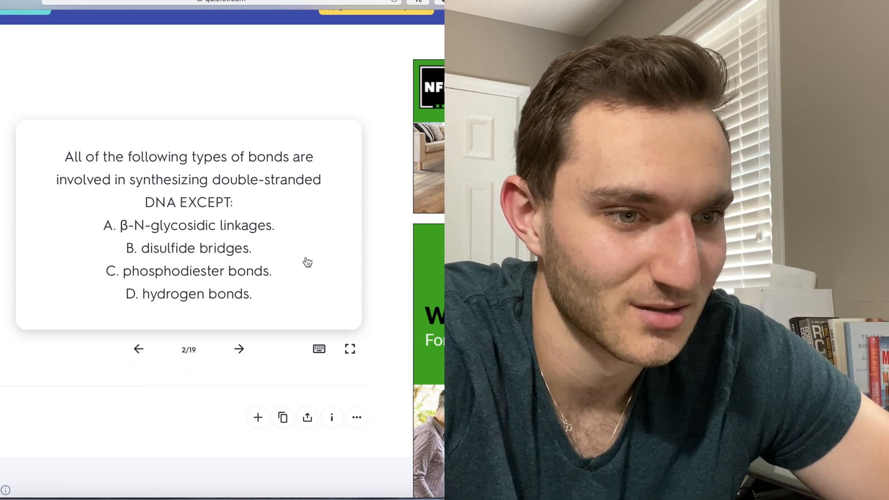
{"action": "left_click", "coordinate": [188, 227]}
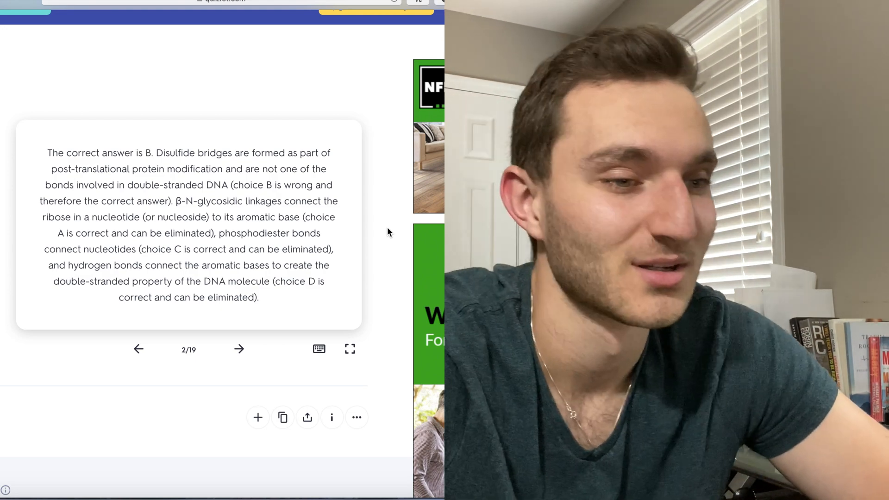
{"action": "left_click", "coordinate": [239, 349]}
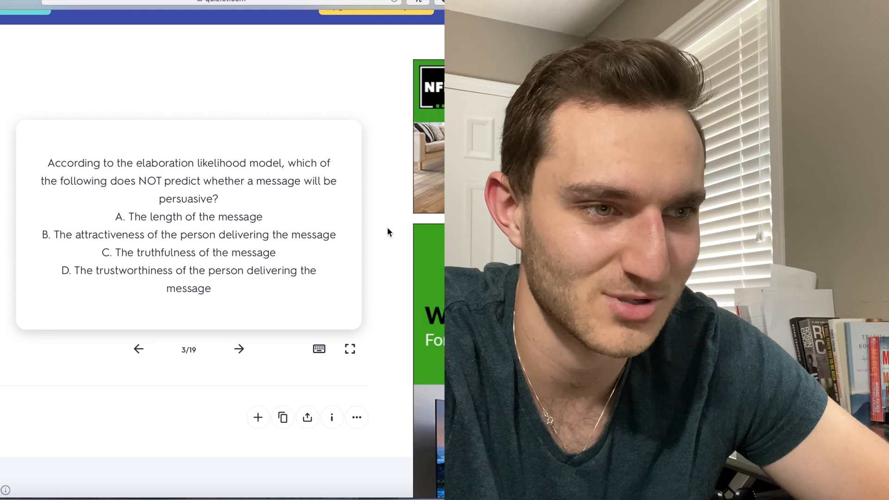
- Advance to card 4 and reveal answer C: fatty acids form micelles, phospholipids membranes
{"action": "left_click", "coordinate": [188, 224]}
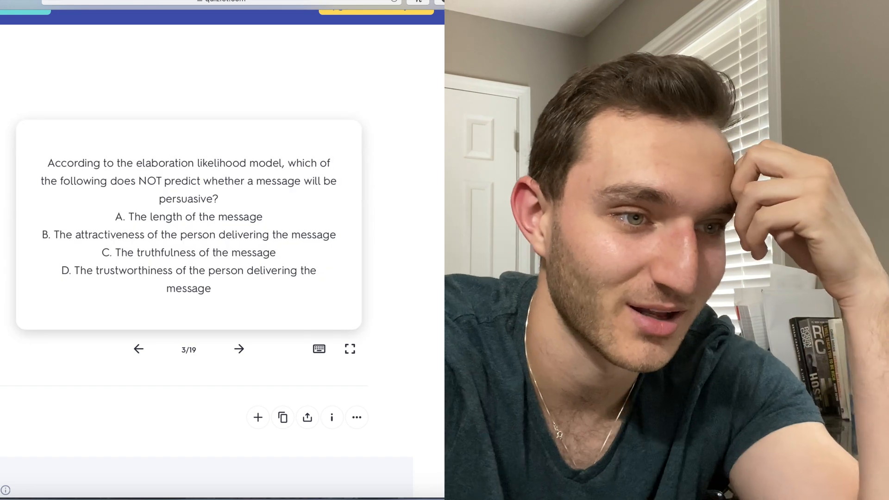
{"action": "left_click", "coordinate": [238, 349]}
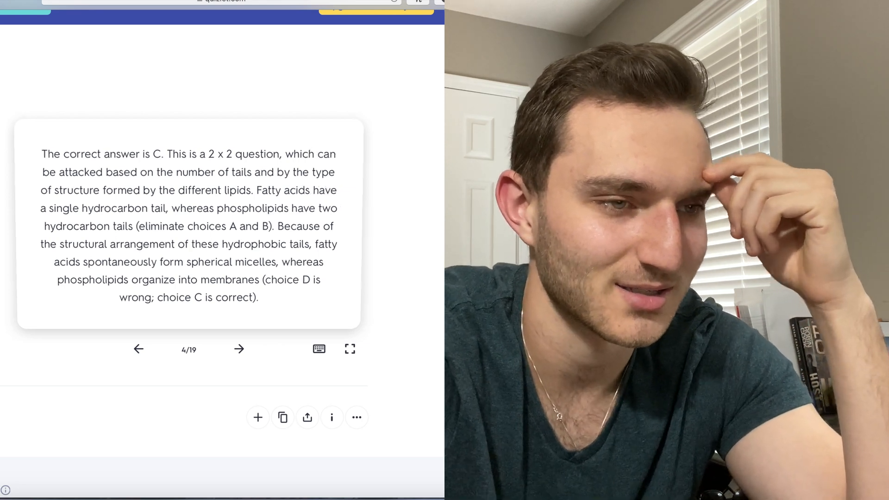
- Reveal card 5's looking-glass self explanation, then card 6's answer B about yeast and mitochondrial toxins
{"action": "left_click", "coordinate": [239, 349]}
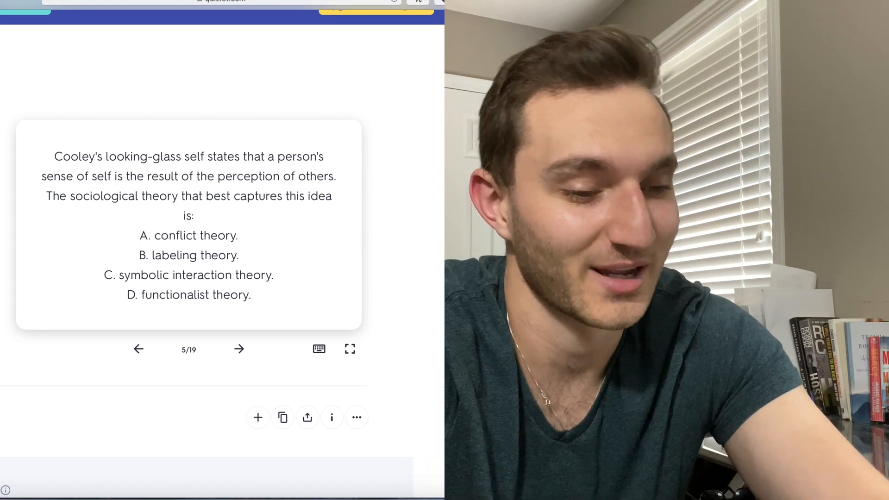
{"action": "left_click", "coordinate": [188, 227]}
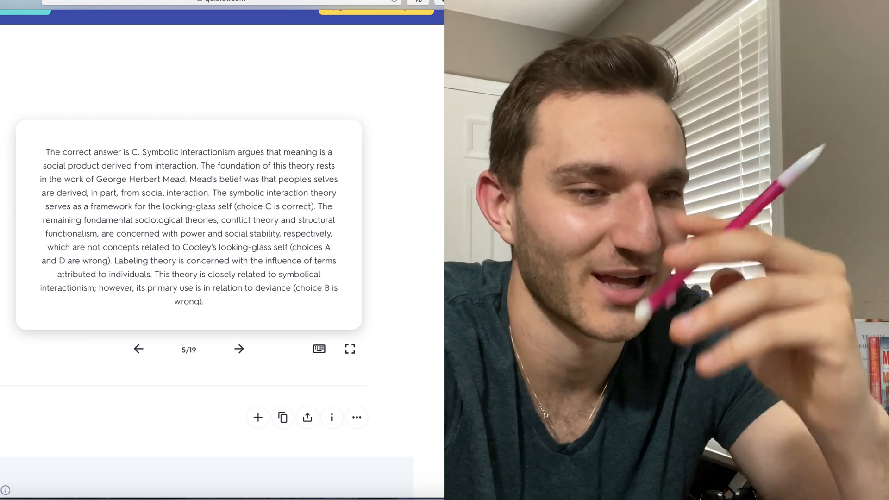
{"action": "left_click", "coordinate": [239, 350]}
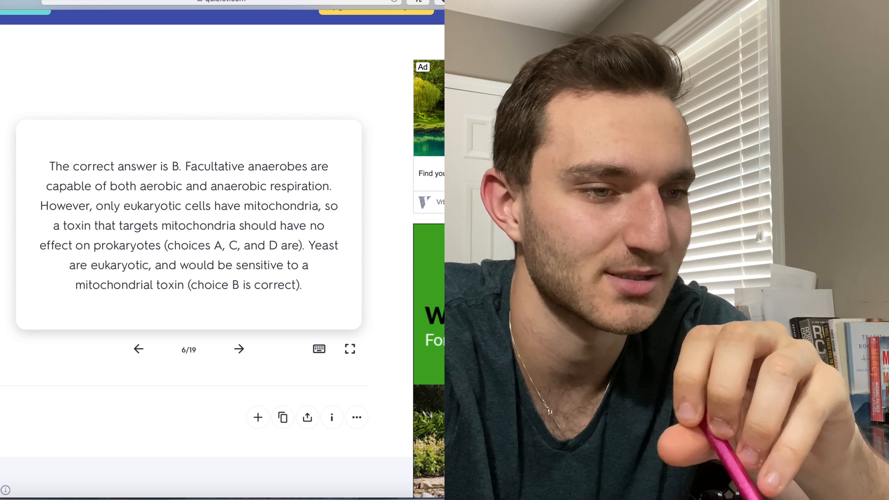
- Review card 7's phenomenological method answer (D) and advance to card 8, Compound J and K
{"action": "left_click", "coordinate": [239, 349]}
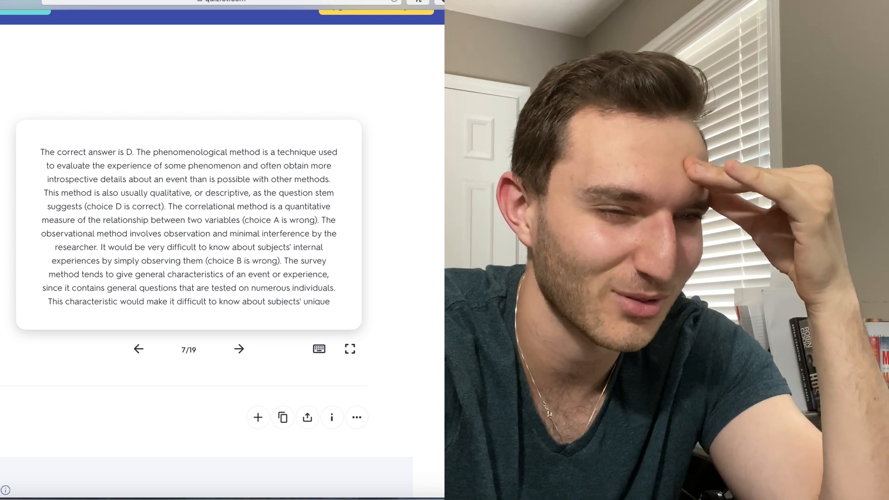
{"action": "left_click", "coordinate": [239, 349]}
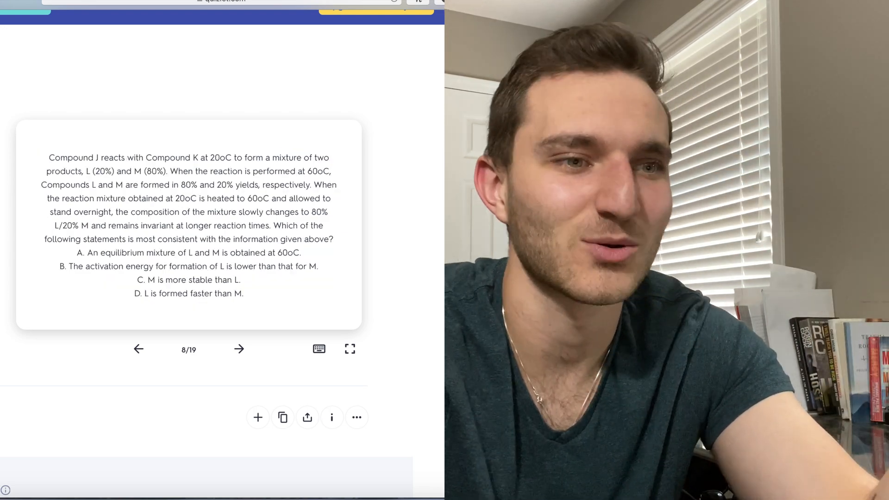
- Pass card 9 on directional selection and reach card 10 of 19 on bisphosphonates
{"action": "left_click", "coordinate": [239, 349]}
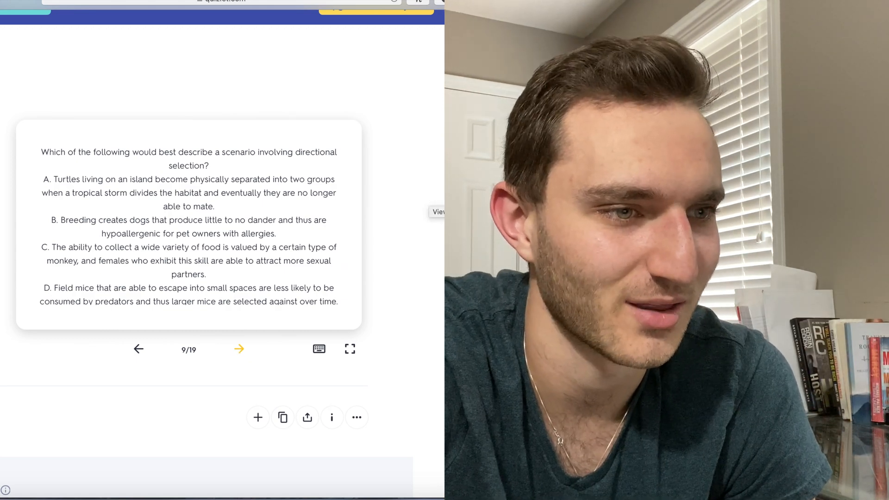
{"action": "mouse_move", "coordinate": [268, 123]}
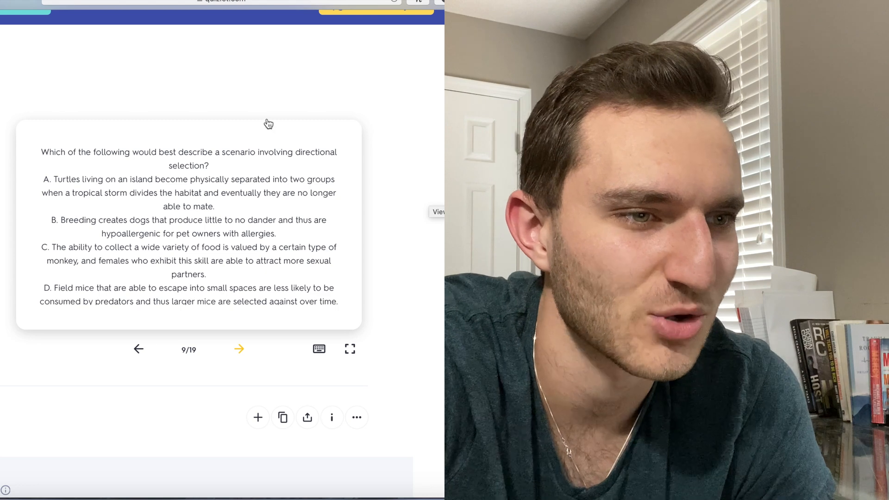
{"action": "mouse_move", "coordinate": [180, 47]}
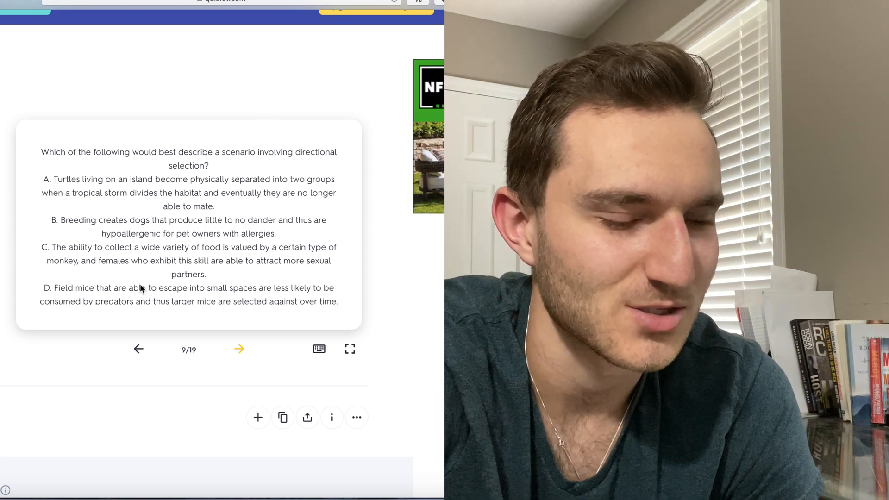
{"action": "mouse_move", "coordinate": [218, 302]}
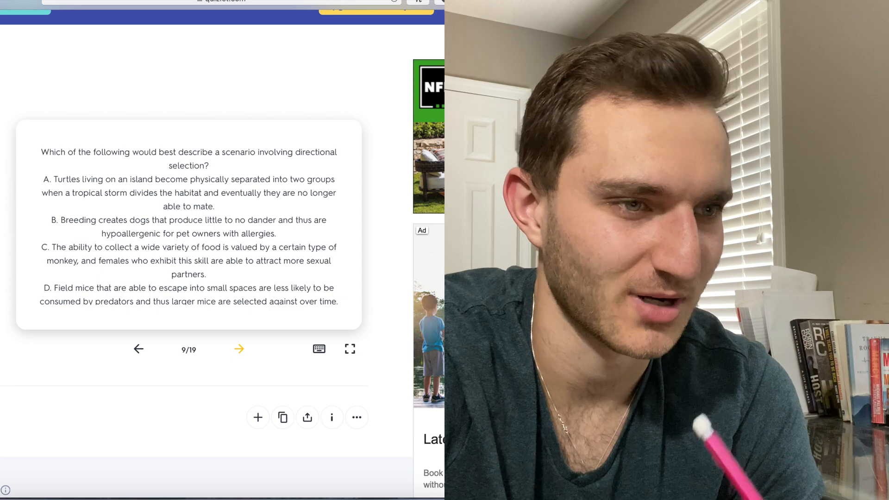
{"action": "left_click", "coordinate": [239, 349]}
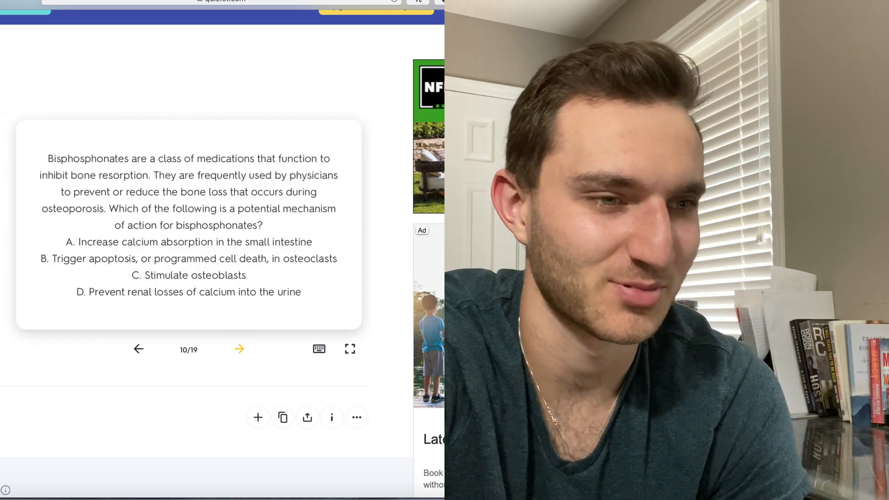